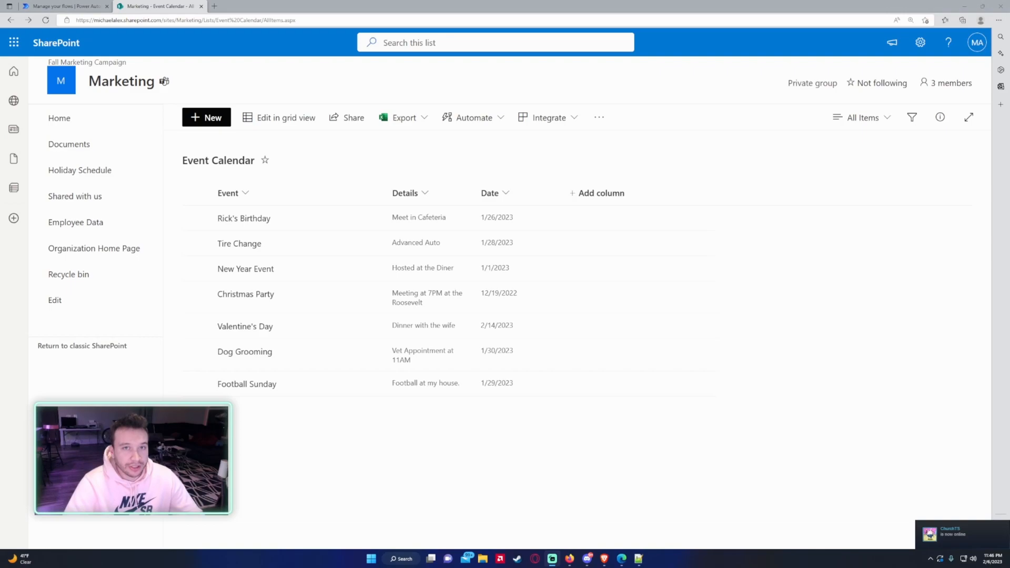
Step: Switch to the Power Automate tab showing the Automated Weekly Events Email flow details
{"action": "left_click", "coordinate": [61, 6]}
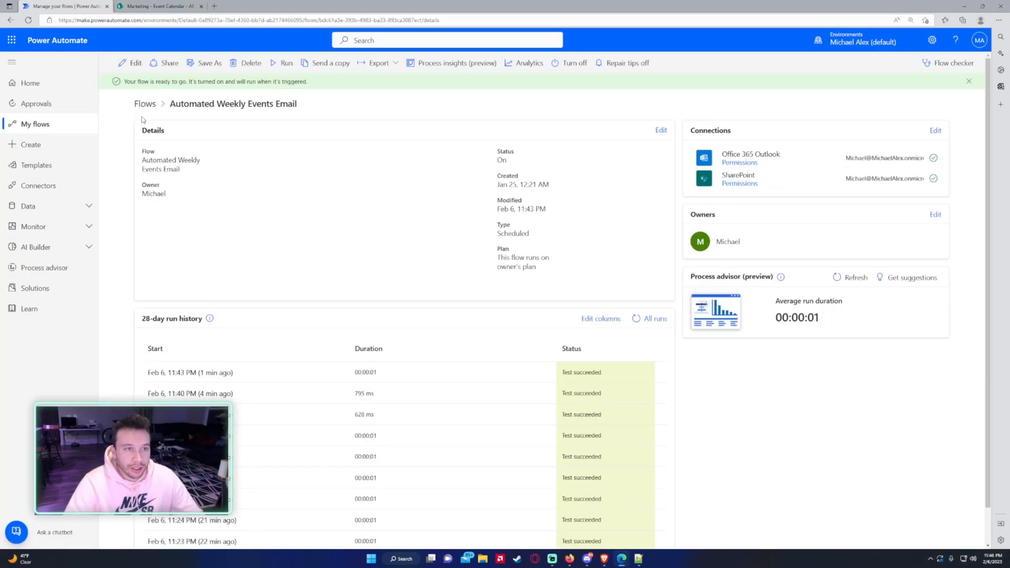
Step: Edit the flow, expand Get items with its advanced filter options, and review Select, HTML table and email
{"action": "left_click", "coordinate": [135, 63]}
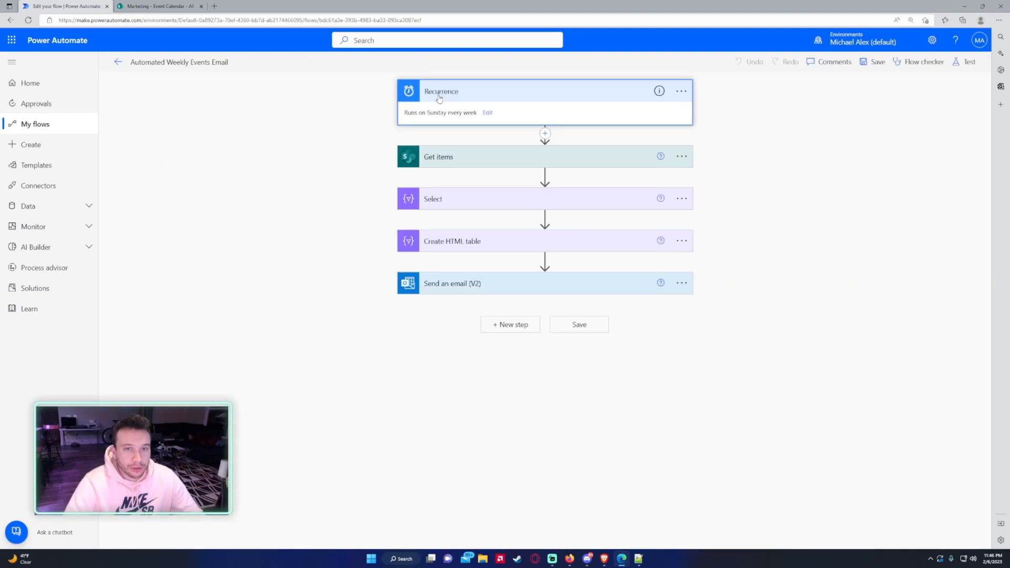
{"action": "left_click", "coordinate": [438, 157]}
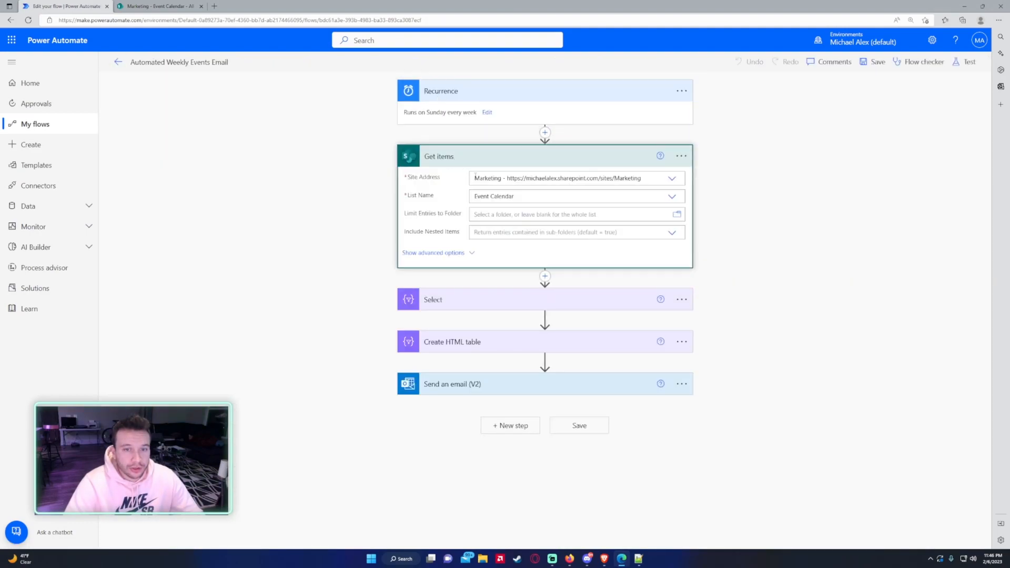
{"action": "left_click", "coordinate": [433, 252]}
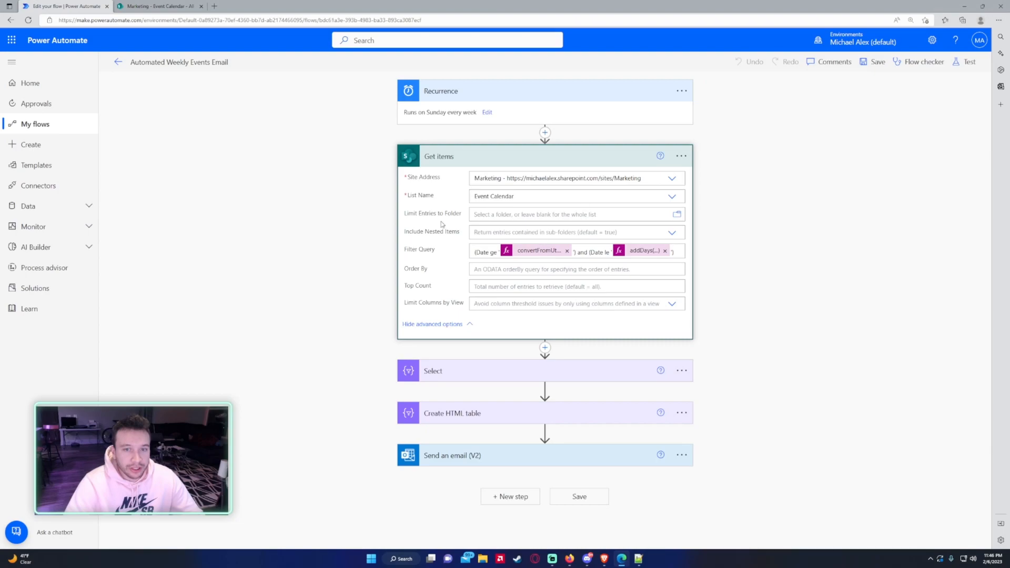
{"action": "mouse_move", "coordinate": [402, 254]}
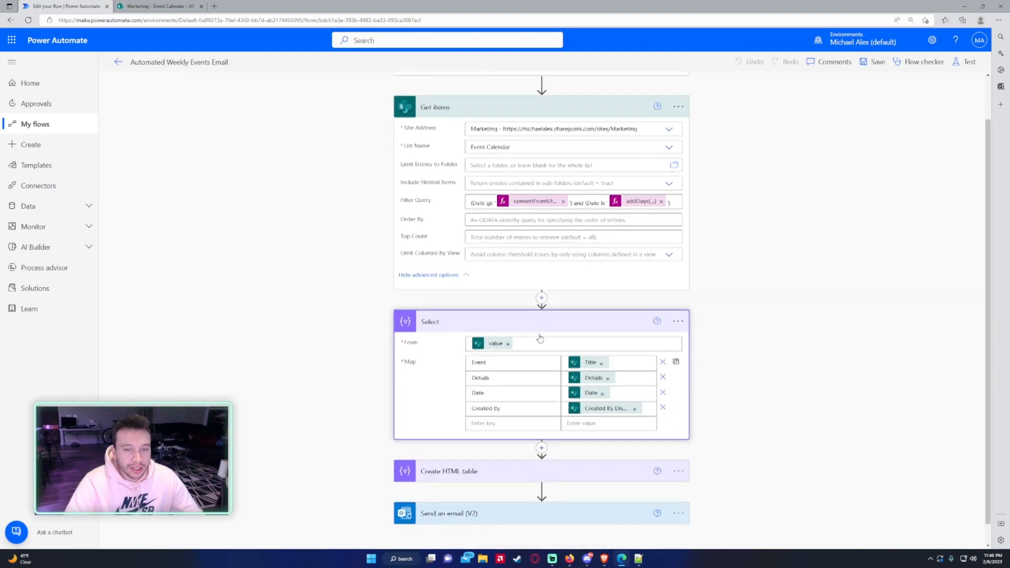
{"action": "scroll", "scroll_direction": "down", "scroll_amount": 3}
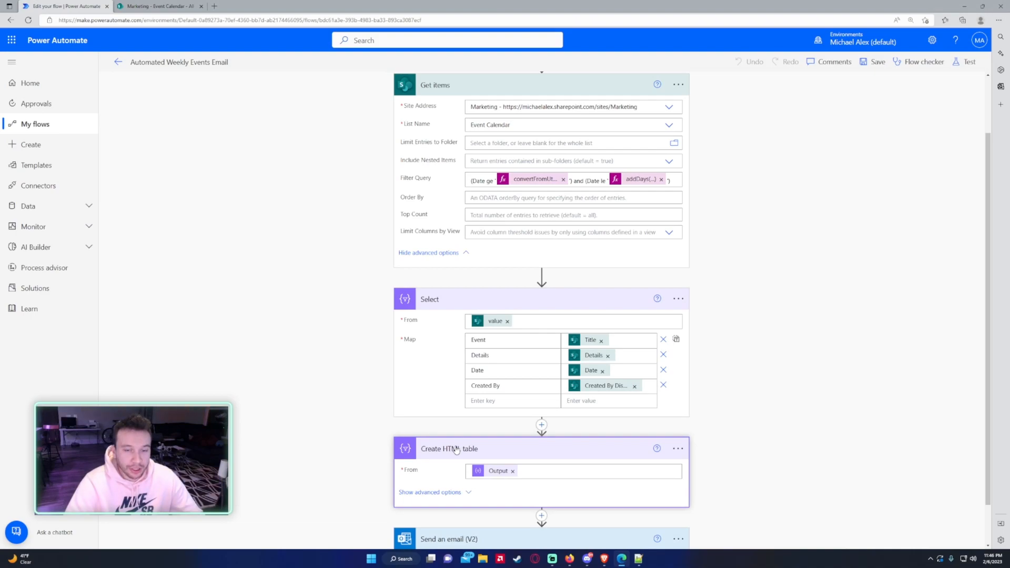
{"action": "scroll", "scroll_direction": "down", "scroll_amount": 3}
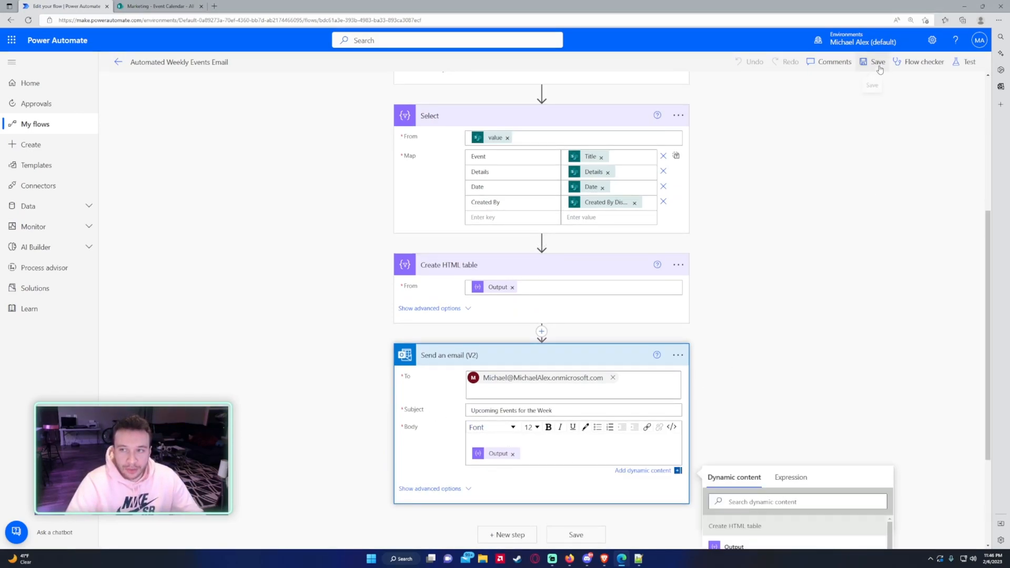
Step: Save the flow, run a test that succeeds on all five steps, and resume editing
{"action": "left_click", "coordinate": [874, 62]}
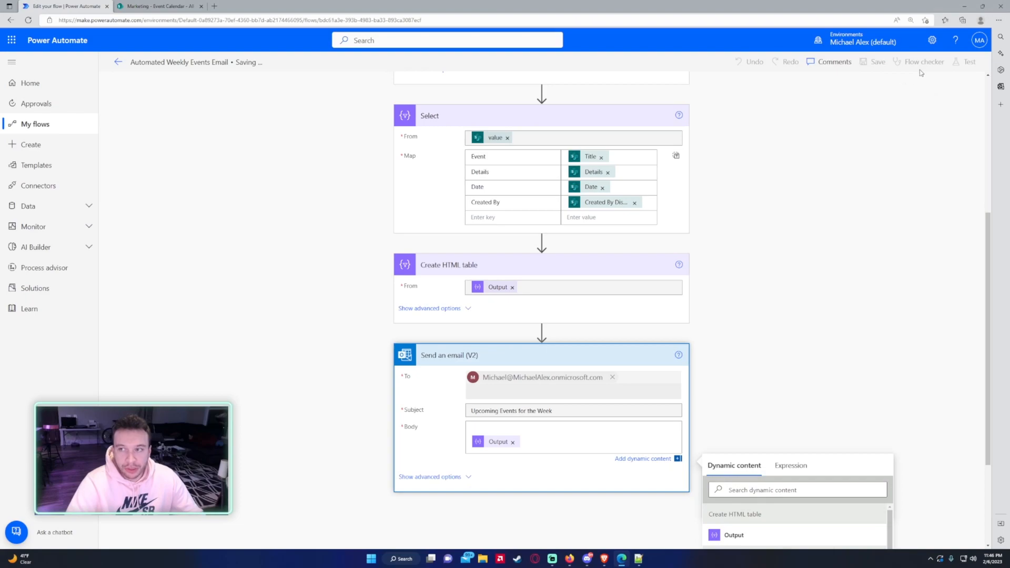
{"action": "mouse_move", "coordinate": [969, 62]}
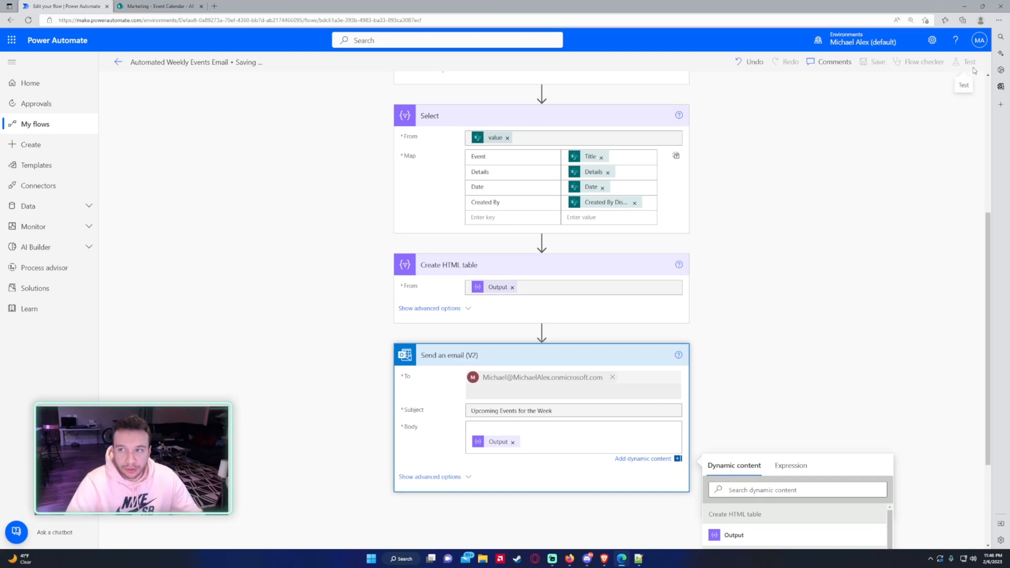
{"action": "left_click", "coordinate": [969, 62]}
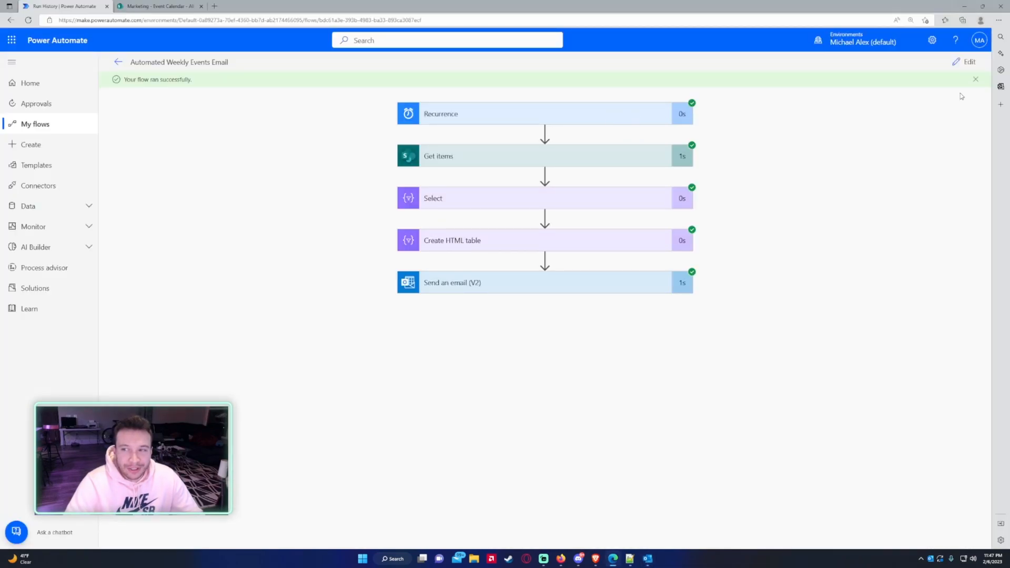
{"action": "left_click", "coordinate": [967, 62]}
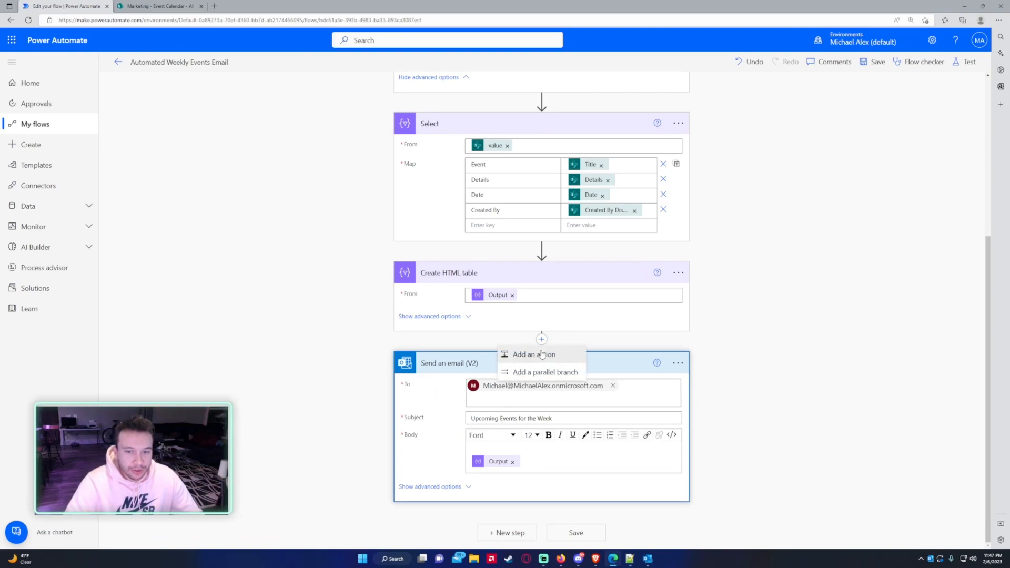
Step: Insert a Compose action between Create HTML table and Send an email, with the CSS viewed in Notepad++
{"action": "left_click", "coordinate": [533, 354]}
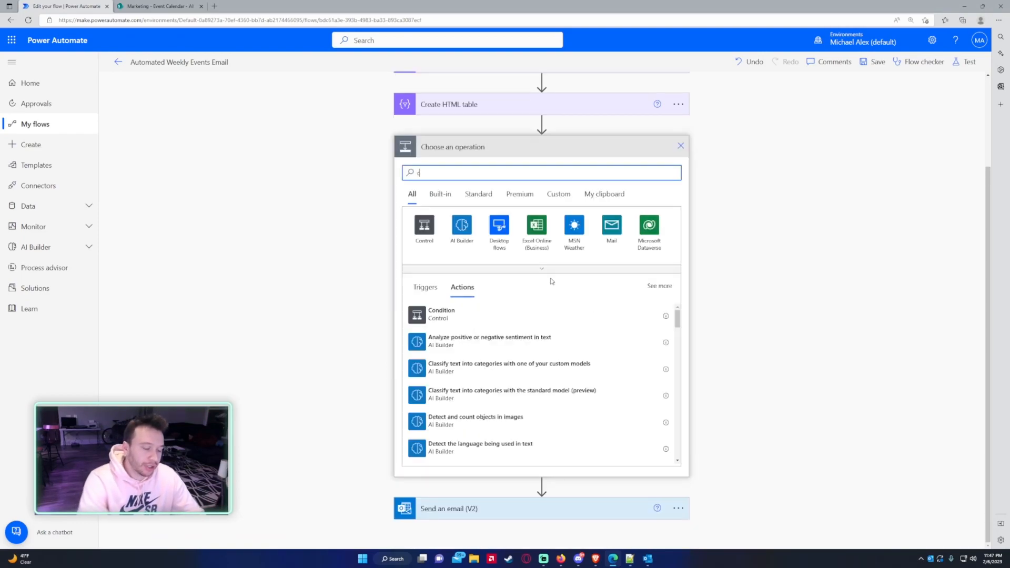
{"action": "type", "text": "ompse"}
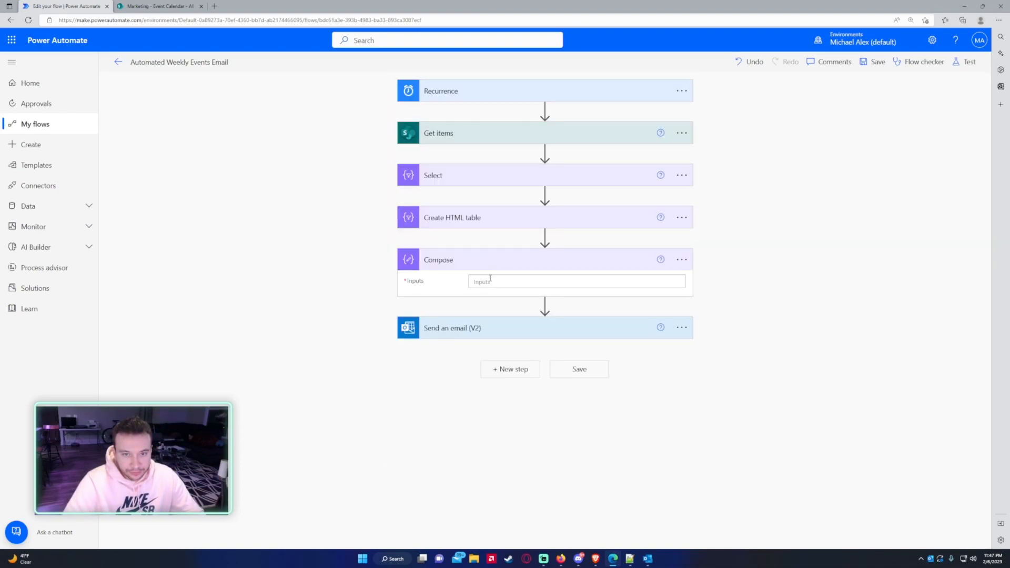
{"action": "left_click", "coordinate": [576, 281]}
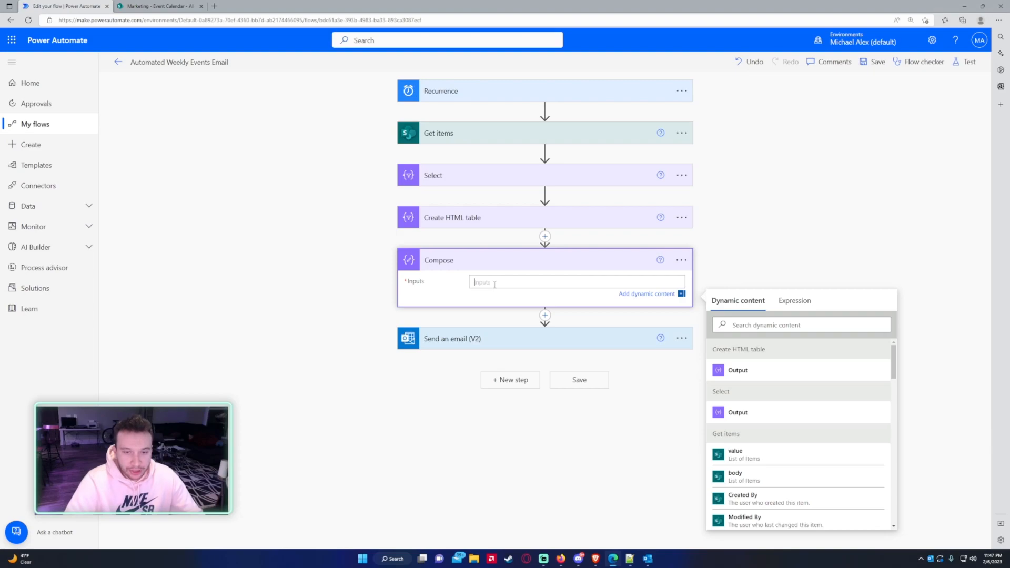
{"action": "left_click", "coordinate": [628, 558]}
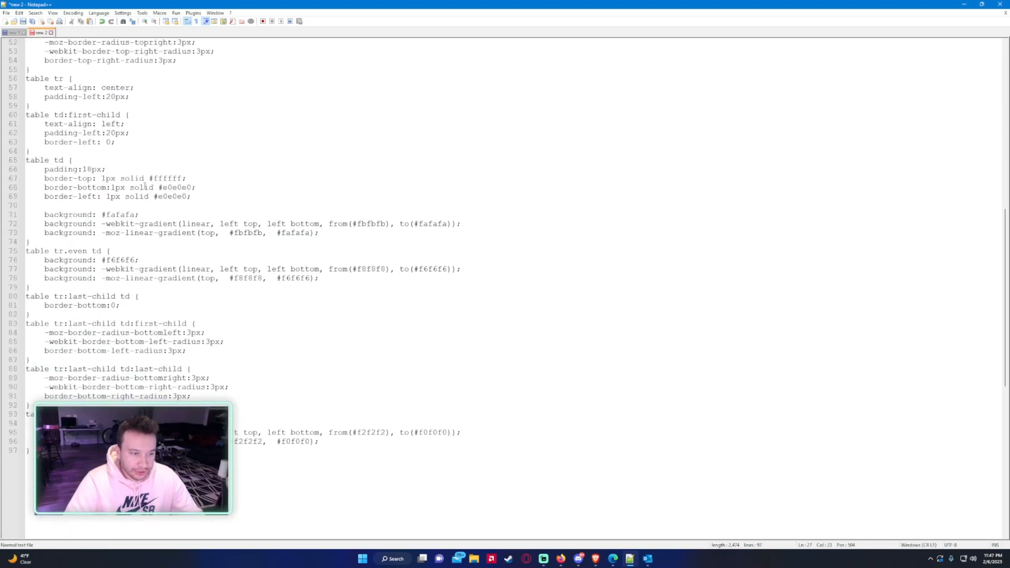
{"action": "scroll", "scroll_direction": "down", "scroll_amount": 3}
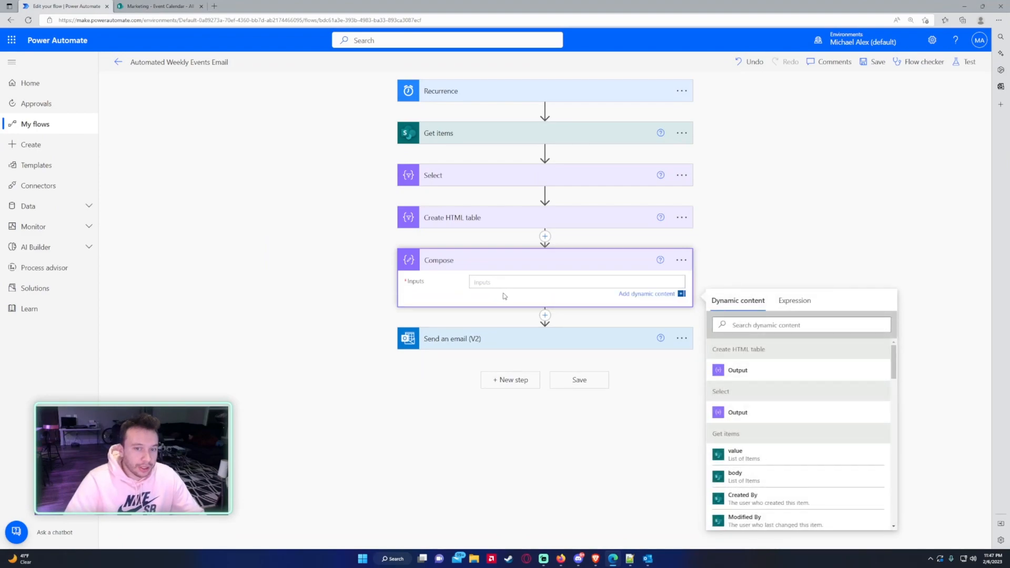
Step: Paste the CSS <style> block for table rows and cells into the Compose Inputs and save
{"action": "type", "text": "<s"}
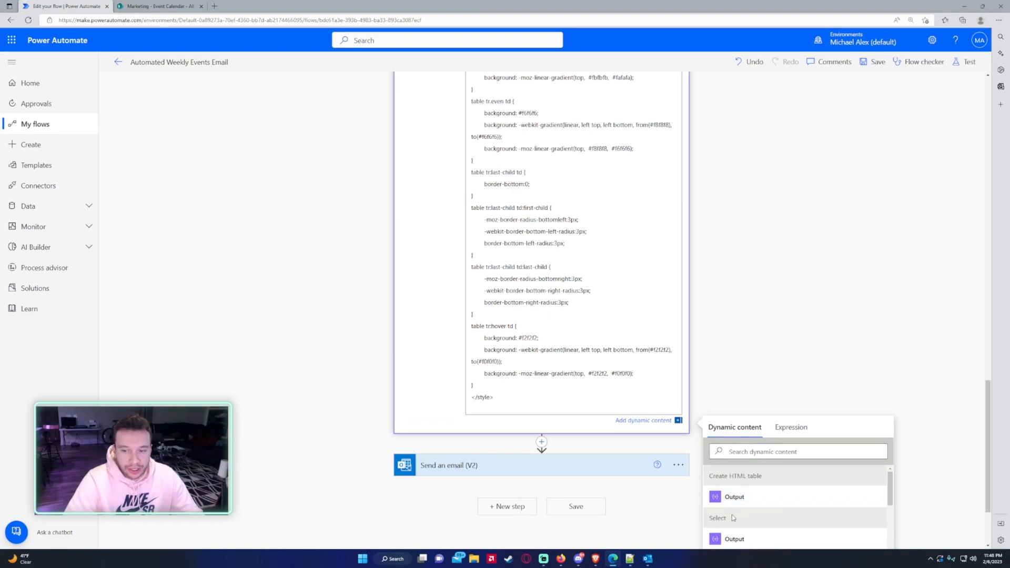
{"action": "left_click", "coordinate": [734, 497]}
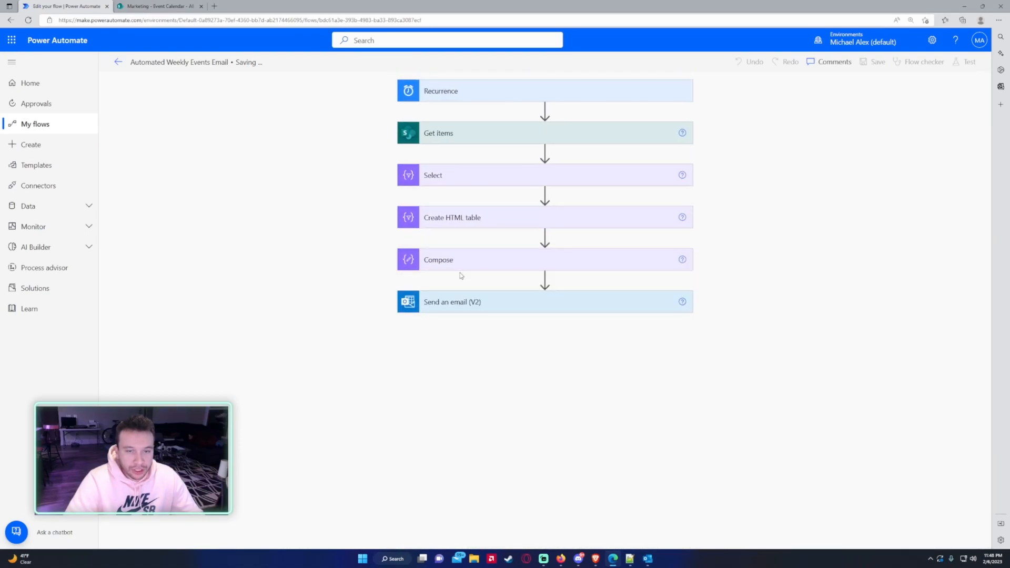
Step: Set the Send an email body to the Compose step's Outputs and save the flow
{"action": "left_click", "coordinate": [516, 301]}
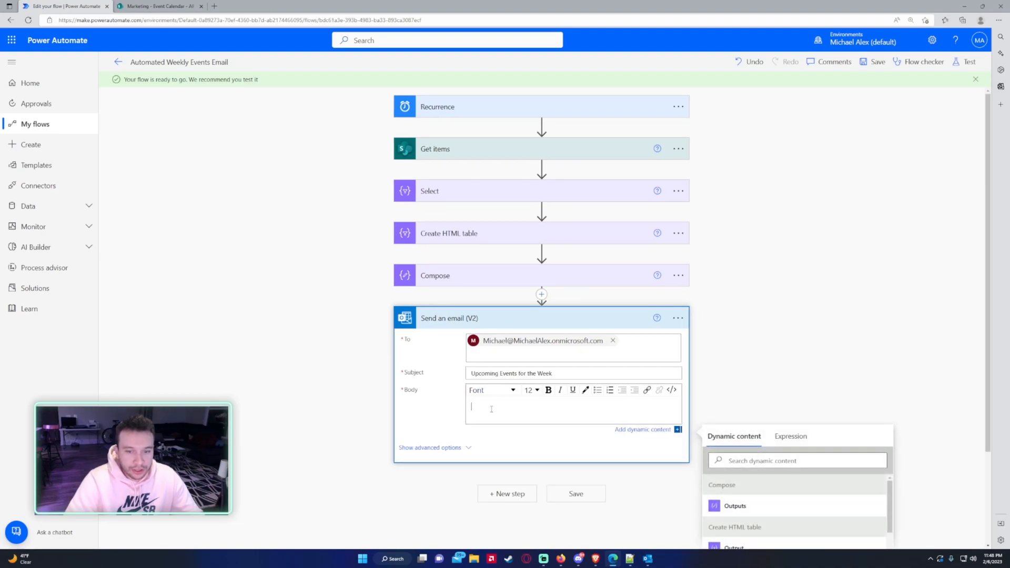
{"action": "mouse_move", "coordinate": [531, 343]}
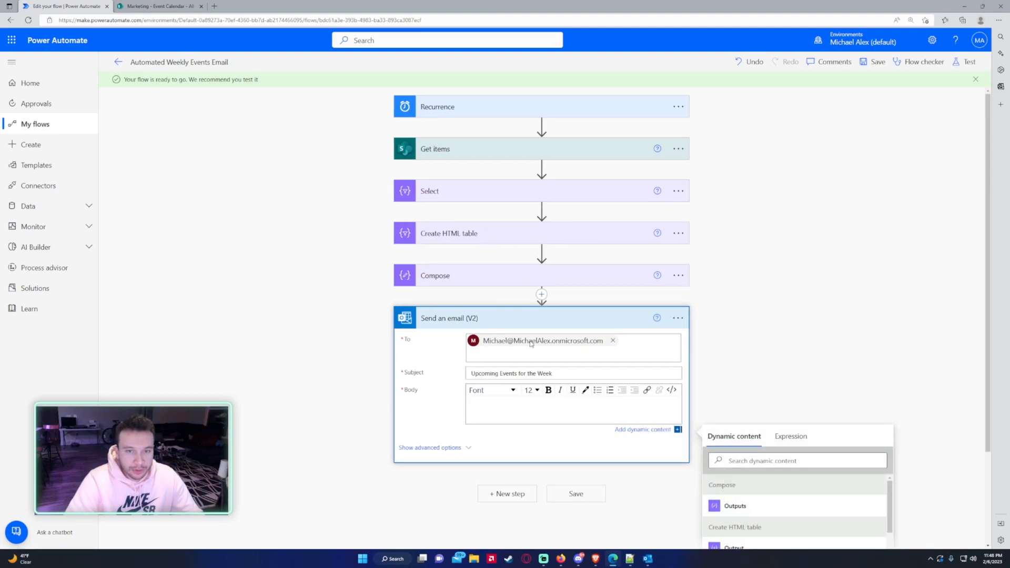
{"action": "scroll", "scroll_direction": "down", "scroll_amount": 3}
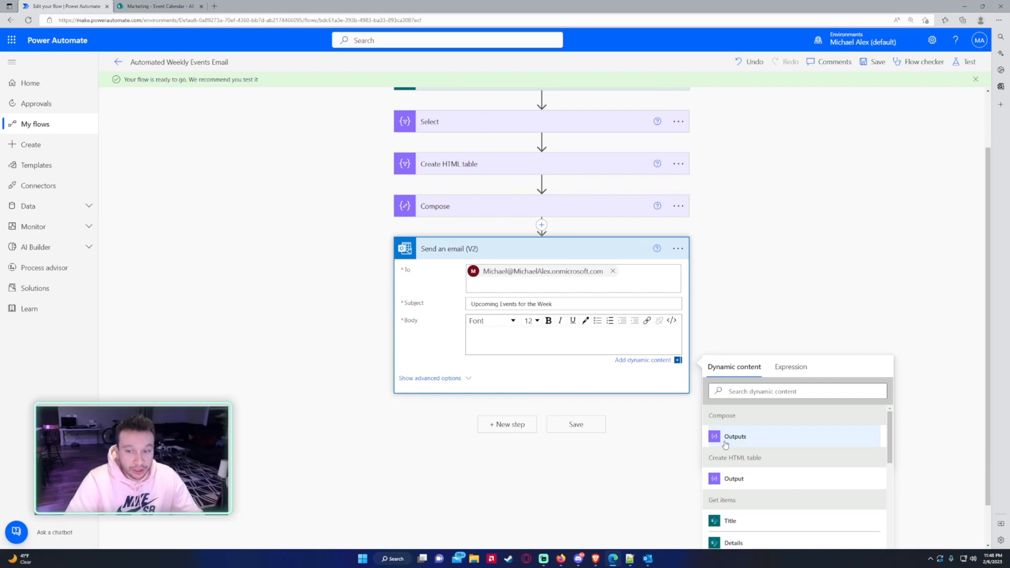
{"action": "left_click", "coordinate": [735, 436]}
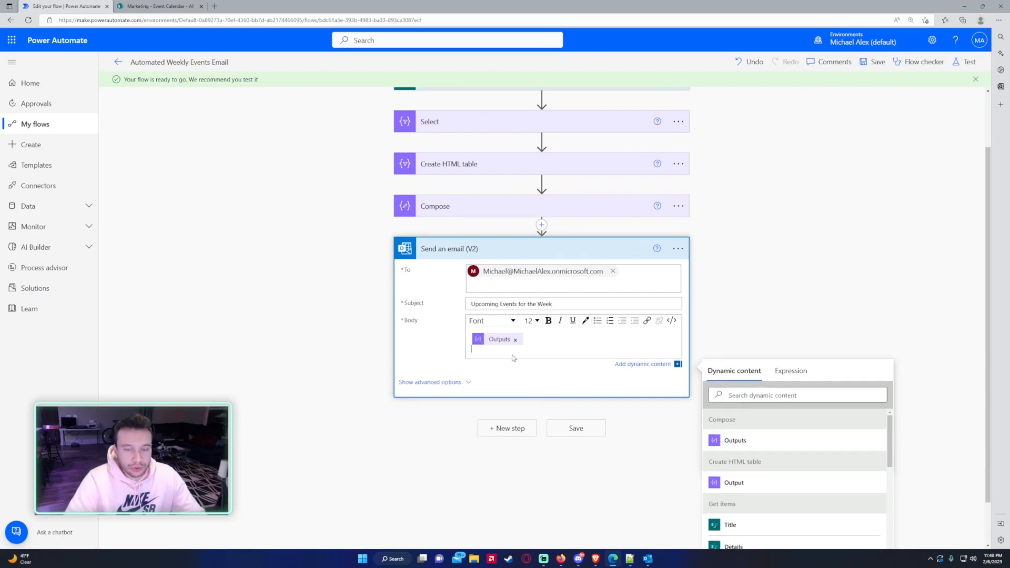
{"action": "left_click", "coordinate": [574, 428]}
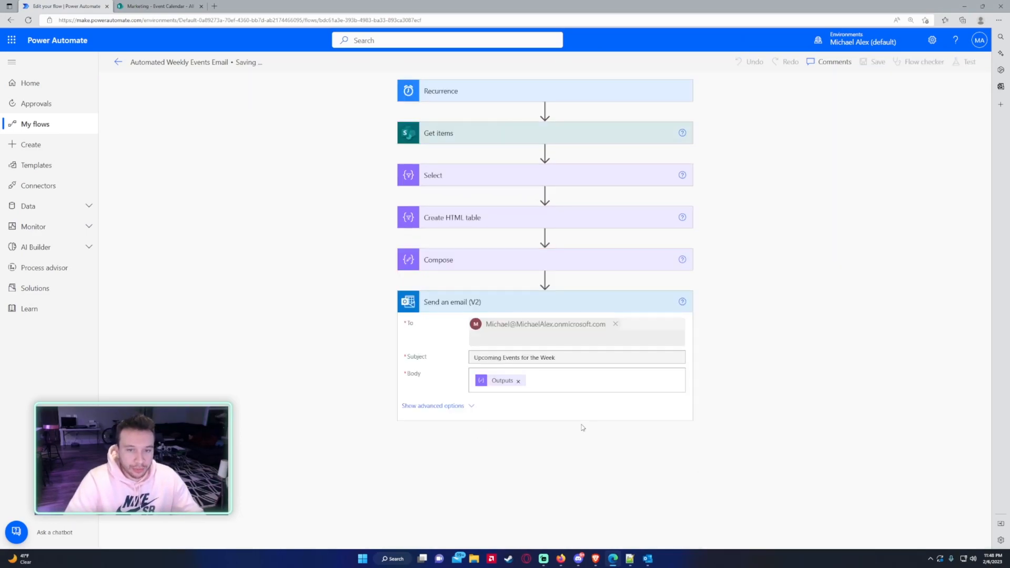
{"action": "mouse_move", "coordinate": [910, 127]}
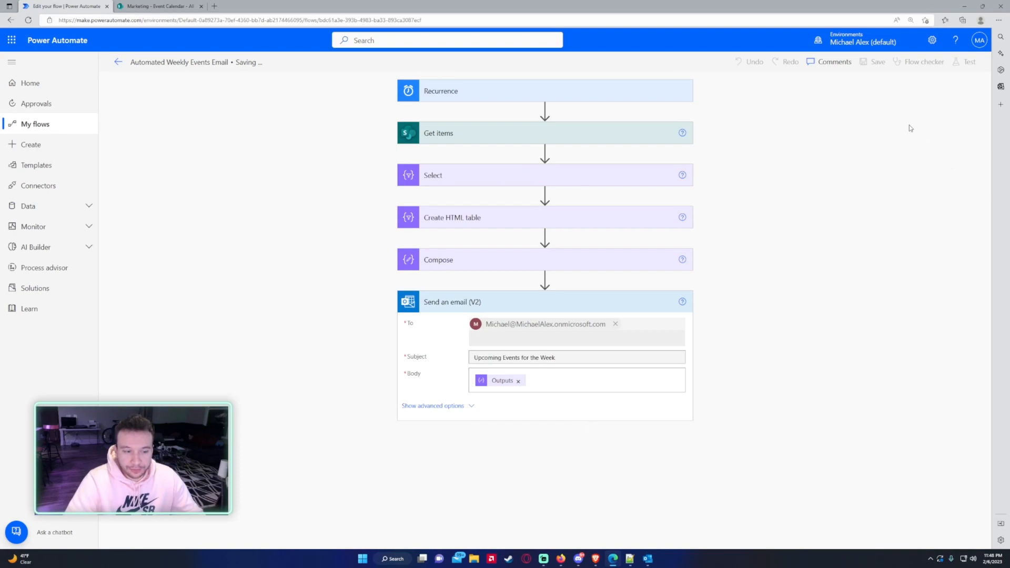
{"action": "left_click", "coordinate": [876, 62]}
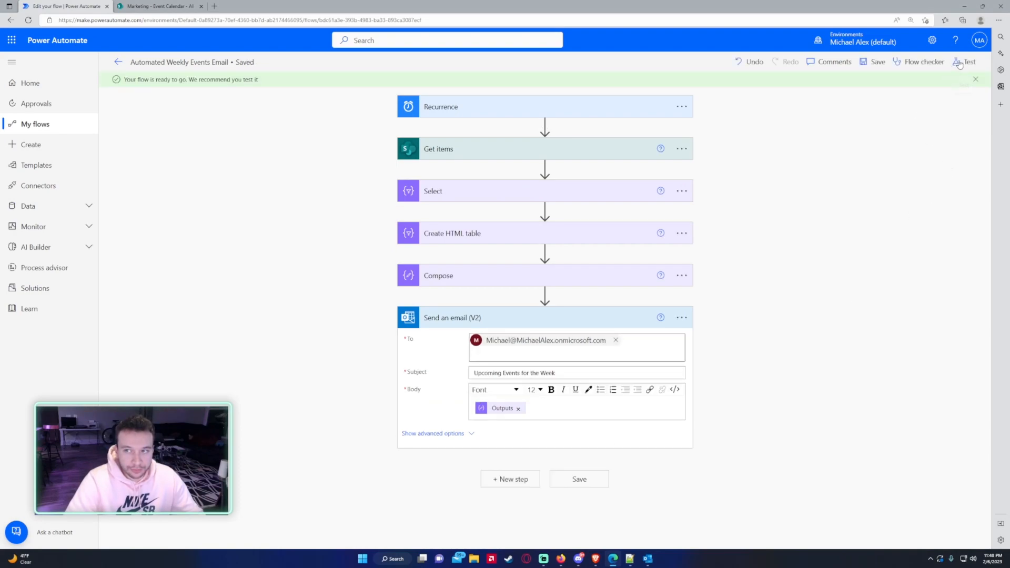
Step: Run a manual test of the flow so all six steps succeed, then switch to Outlook
{"action": "left_click", "coordinate": [964, 63]}
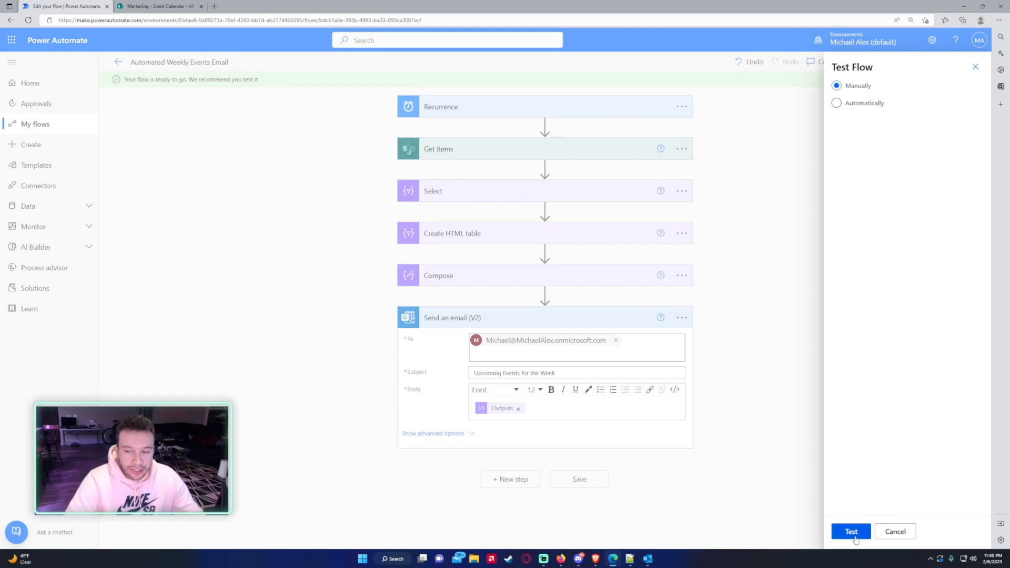
{"action": "left_click", "coordinate": [851, 532]}
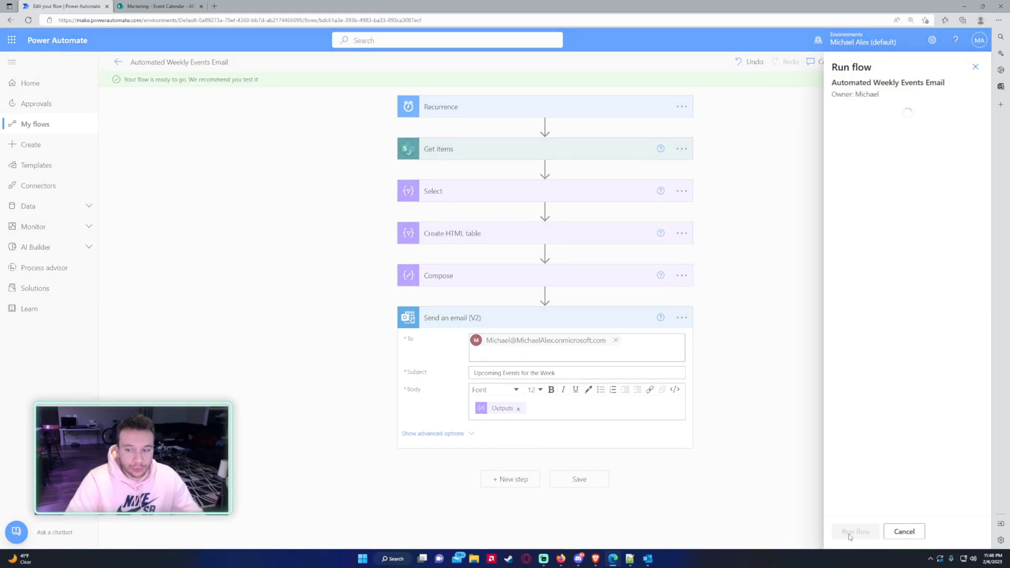
{"action": "left_click", "coordinate": [855, 531]}
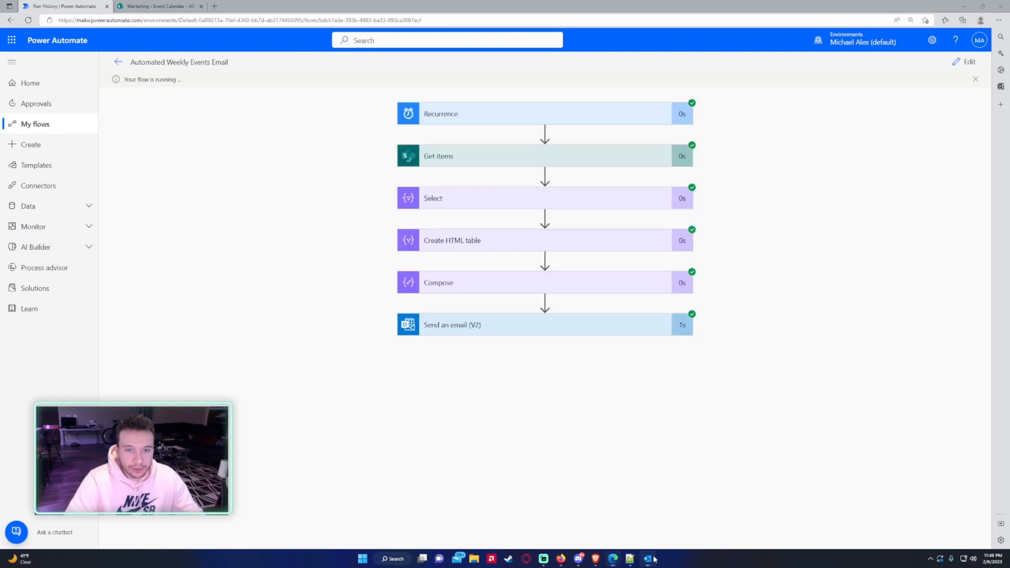
{"action": "left_click", "coordinate": [648, 558]}
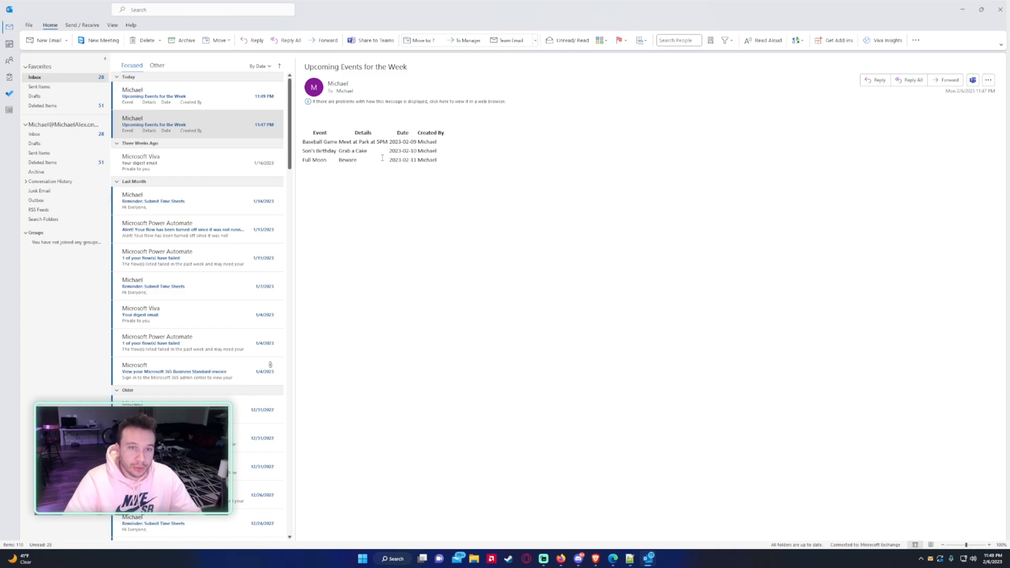
Step: Open the newest 'Upcoming Events for the Week' email to see the styled, bordered events table
{"action": "left_click", "coordinate": [187, 96]}
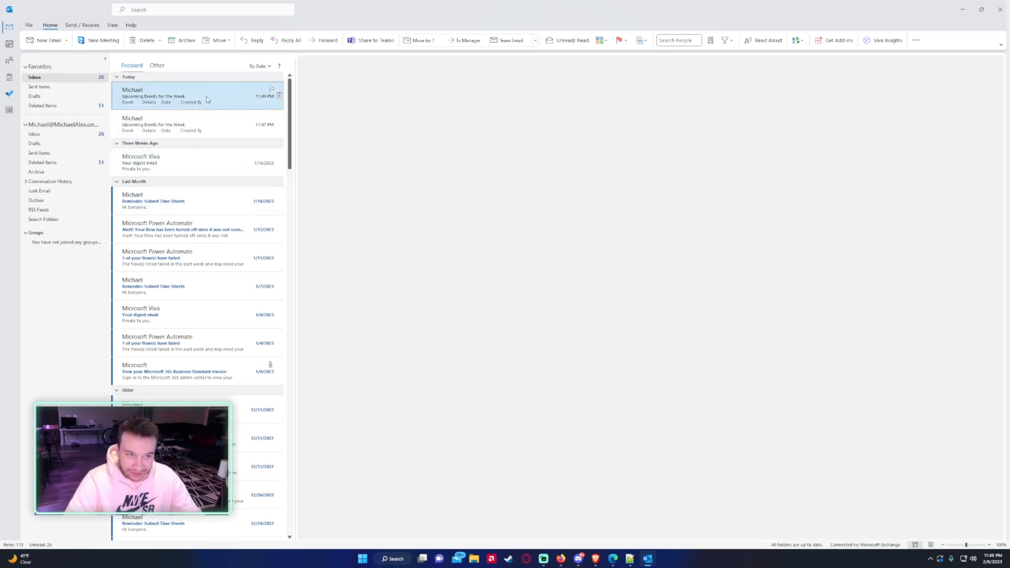
{"action": "left_click", "coordinate": [155, 95]}
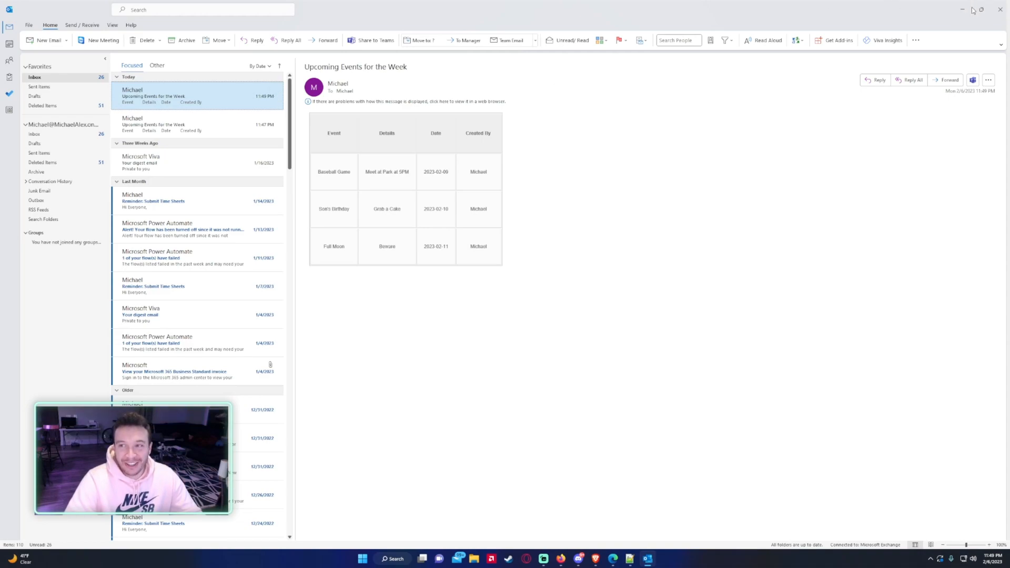
{"action": "mouse_move", "coordinate": [962, 9]}
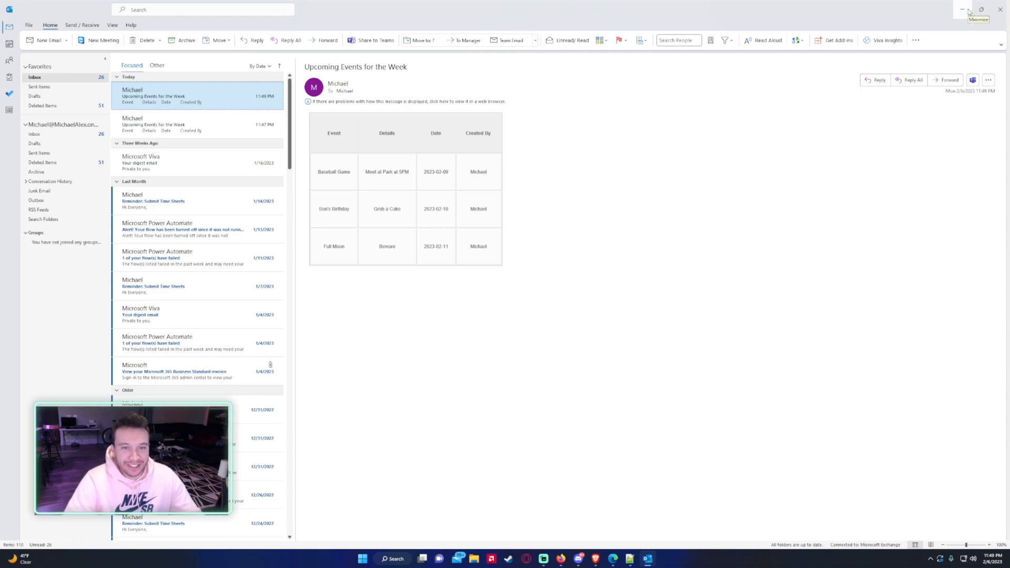